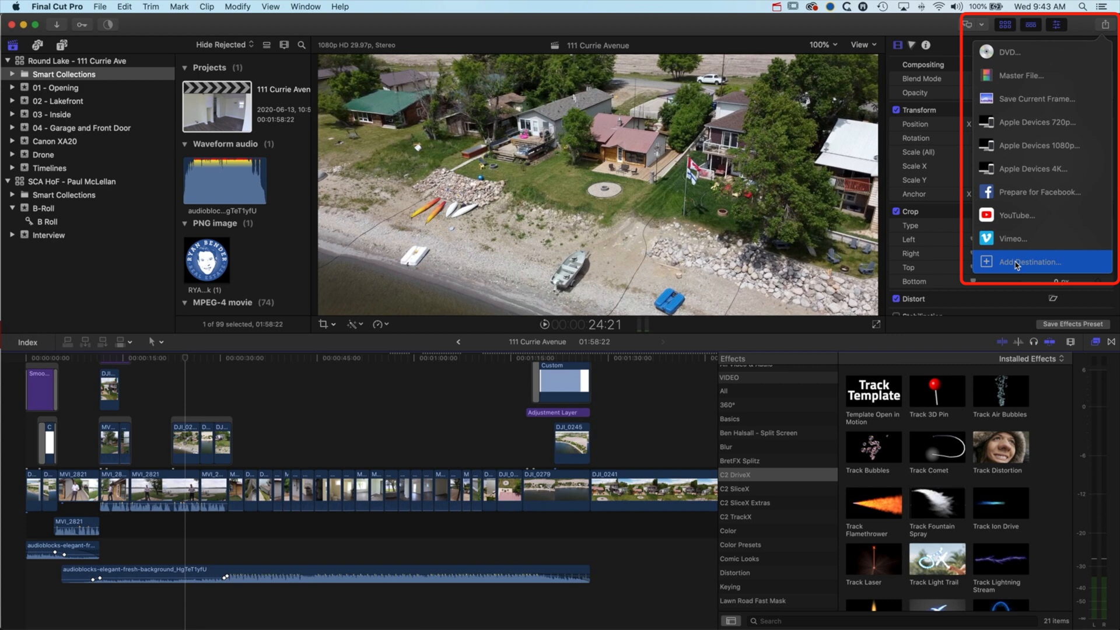
mouse_move(1033, 266)
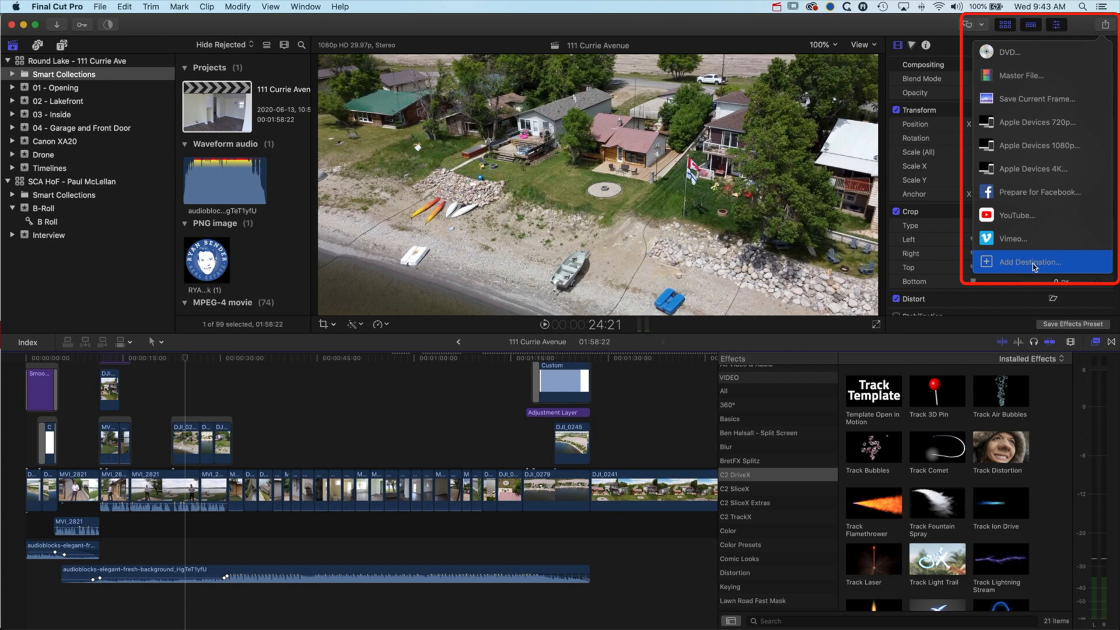
Step: Choose Add Destination from the Share menu to reach the Destinations preferences
left_click(1032, 261)
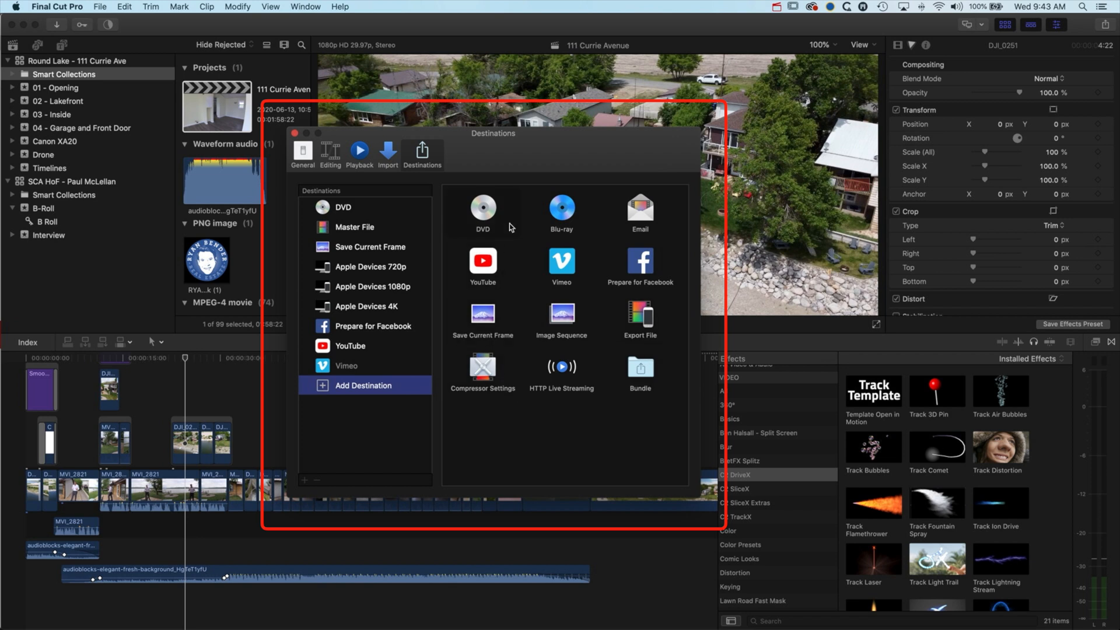
mouse_move(415, 278)
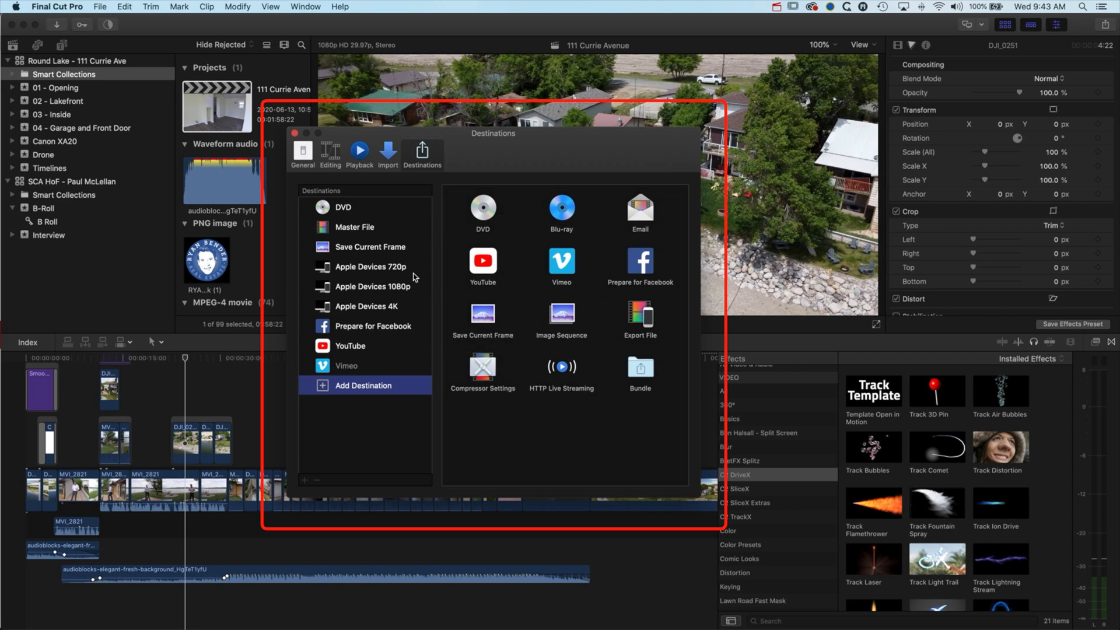
mouse_move(488, 367)
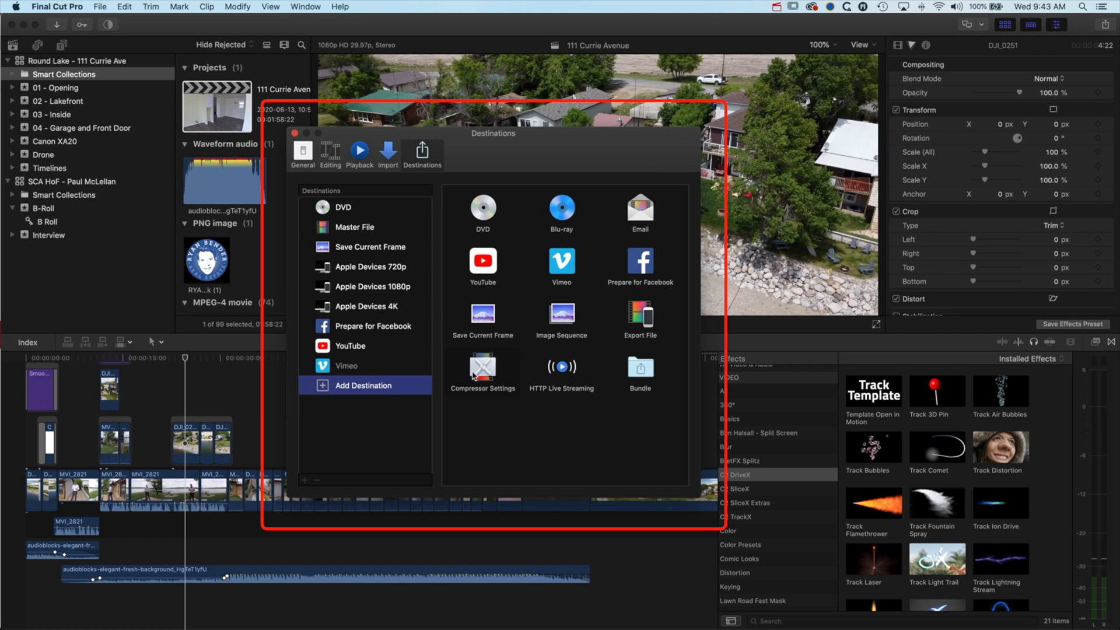
mouse_move(478, 375)
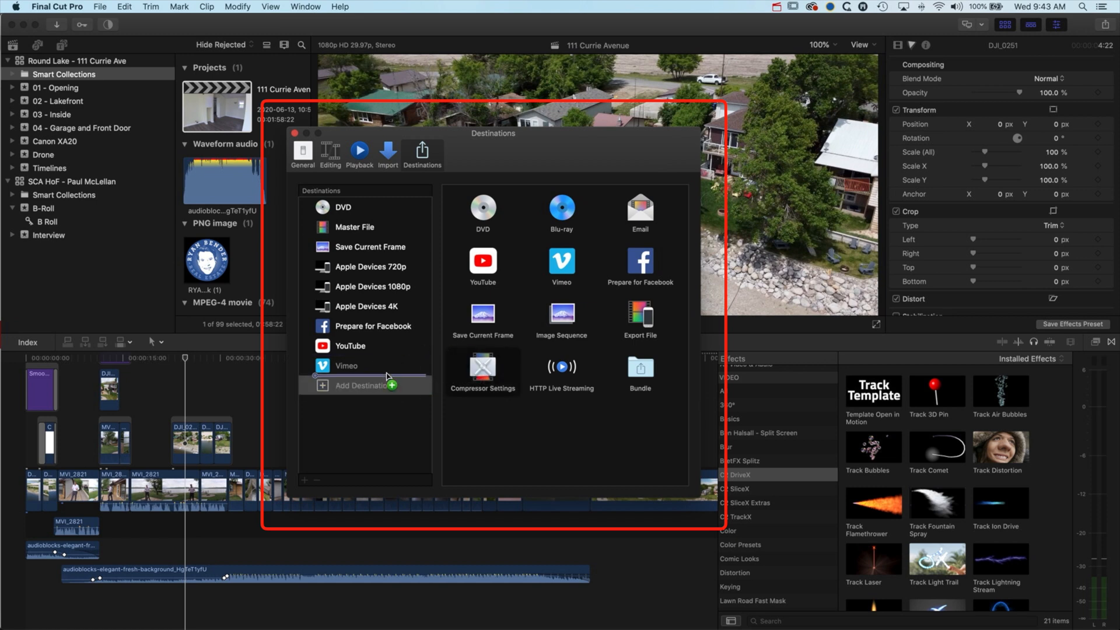
Step: Add a Compressor Settings destination type, bringing up the Built-in and Custom settings picker
left_click(322, 386)
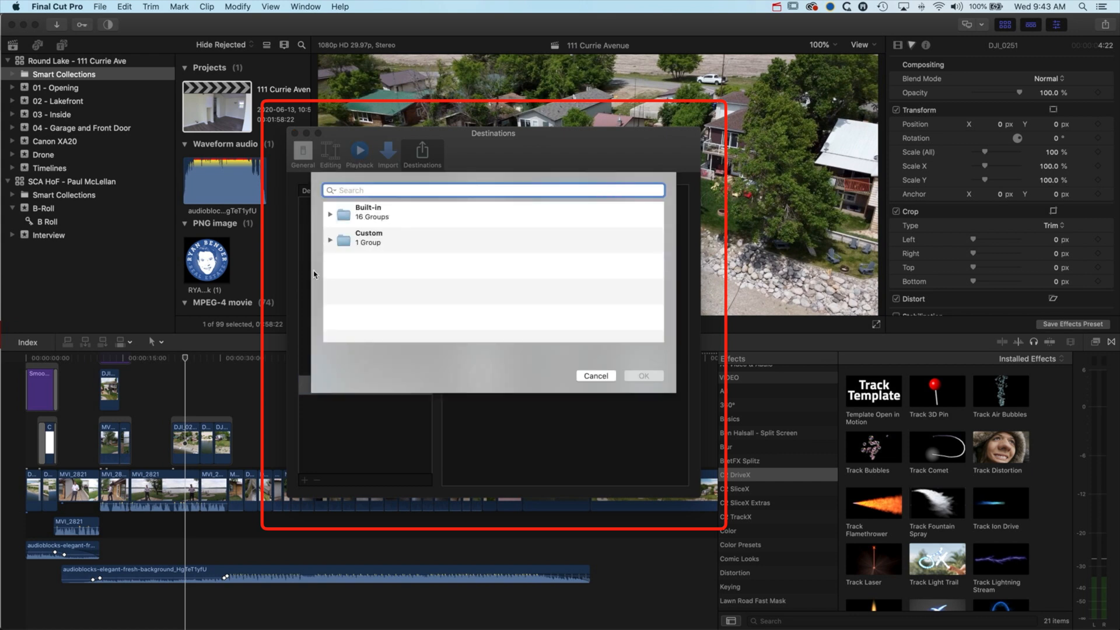
Step: Create an AIFF destination from Built-in > Audio Formats > AIFF and confirm it
left_click(330, 213)
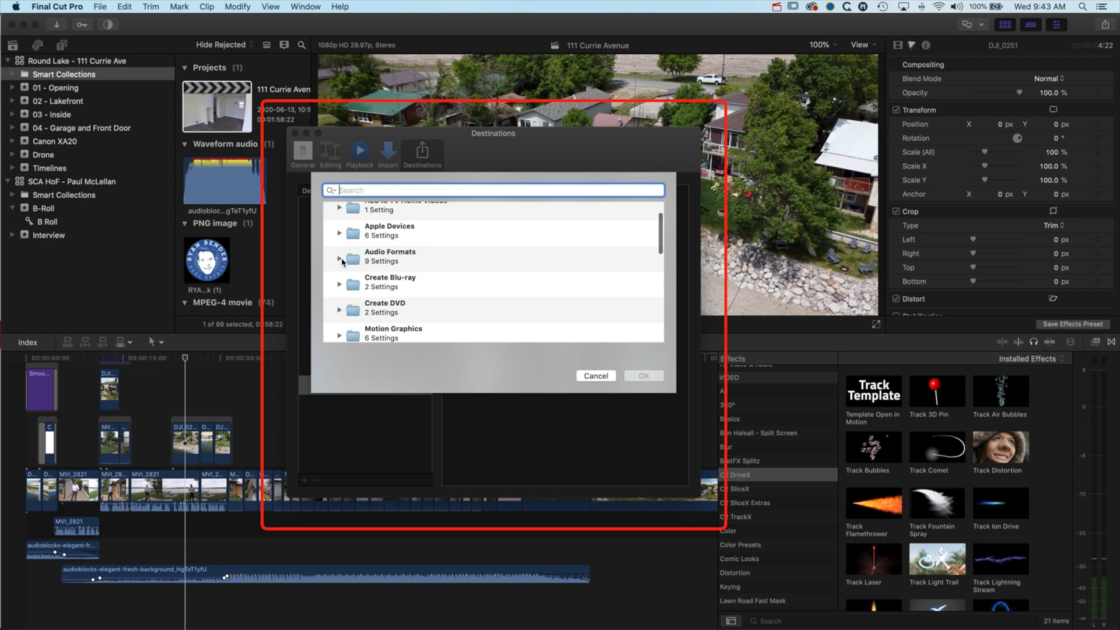
left_click(339, 259)
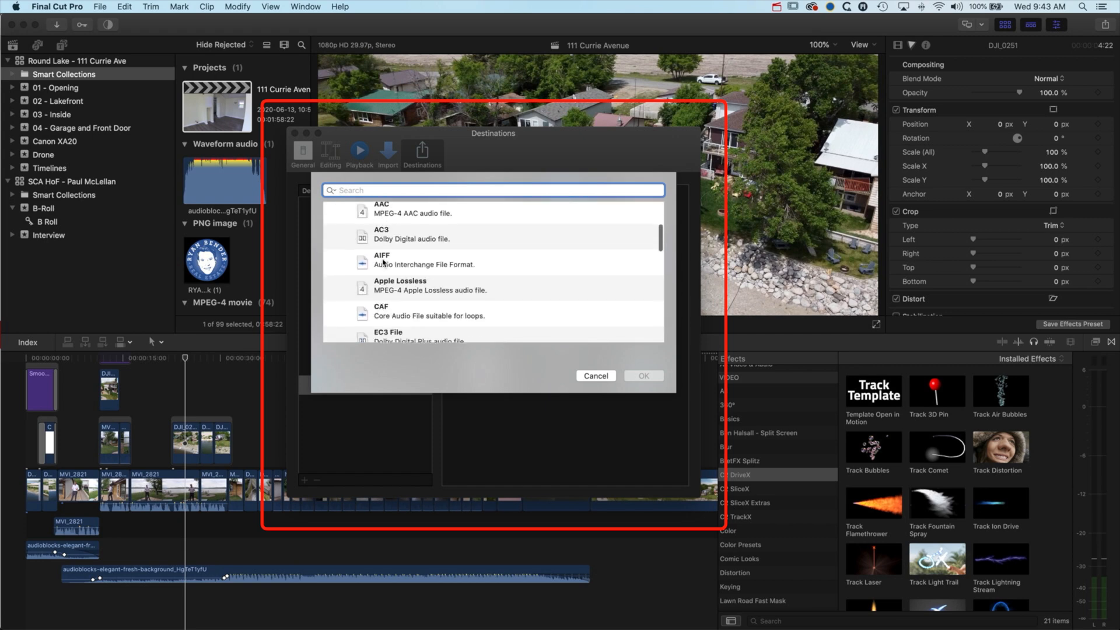
left_click(424, 259)
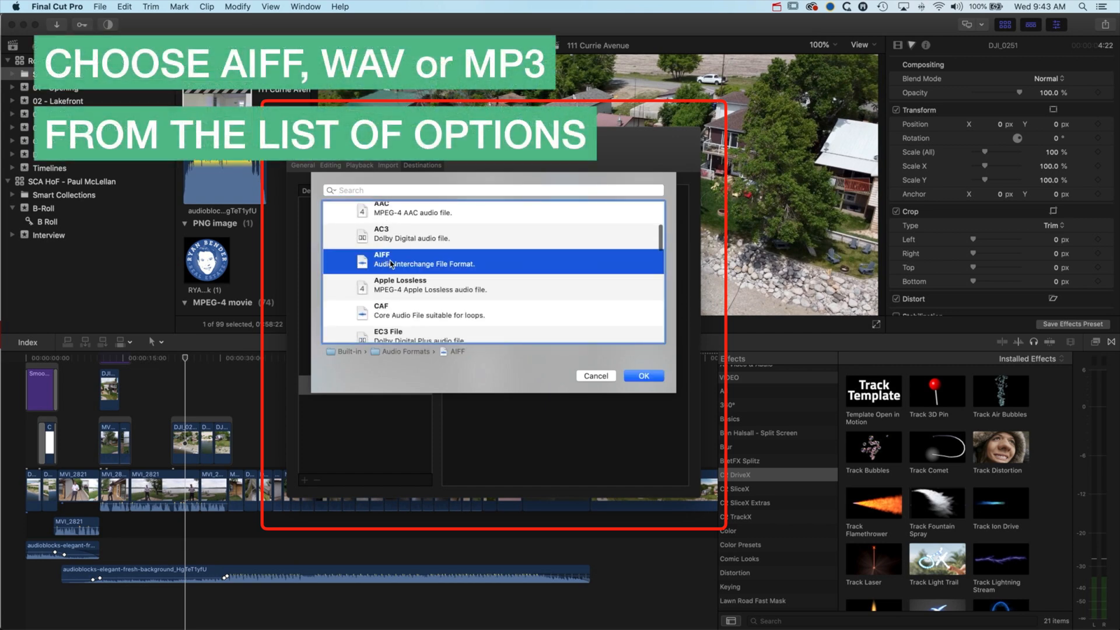
scroll("down", 3)
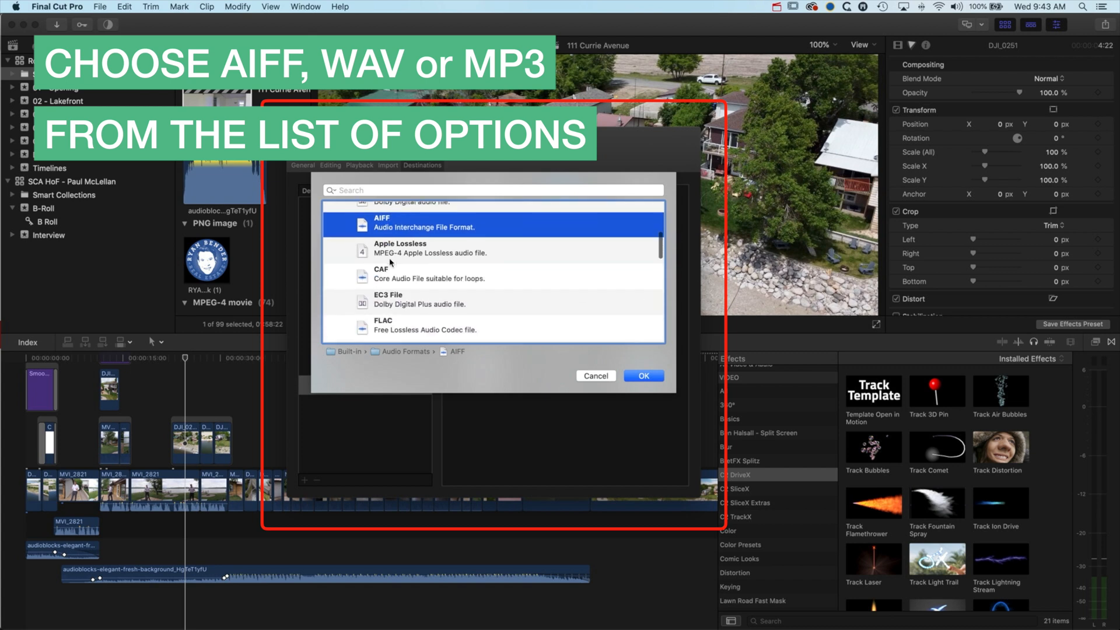
scroll("down", 3)
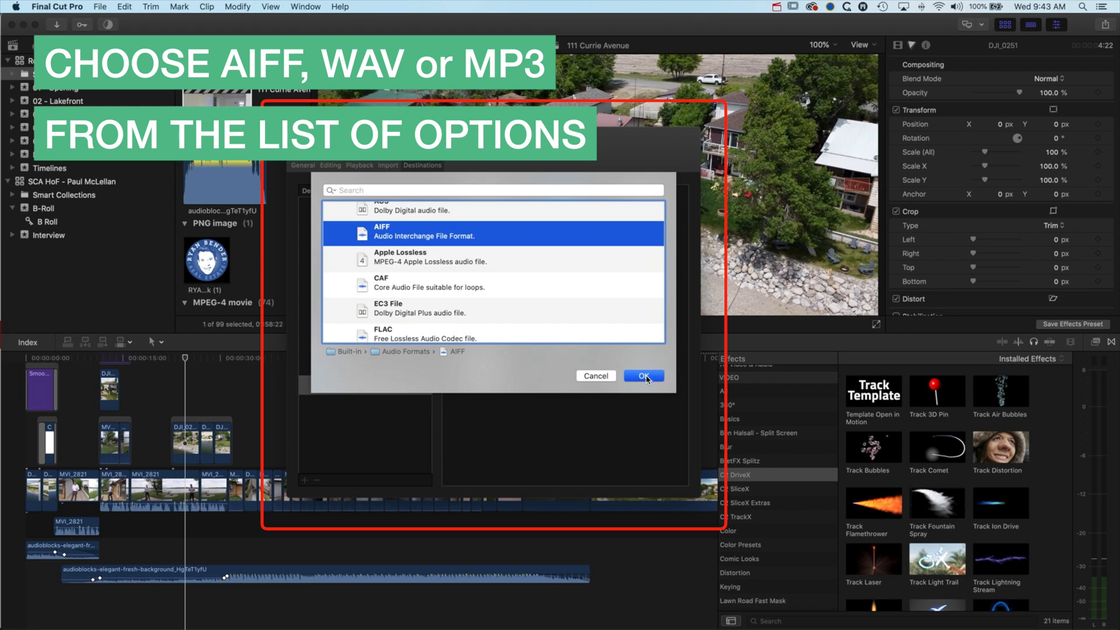
left_click(642, 375)
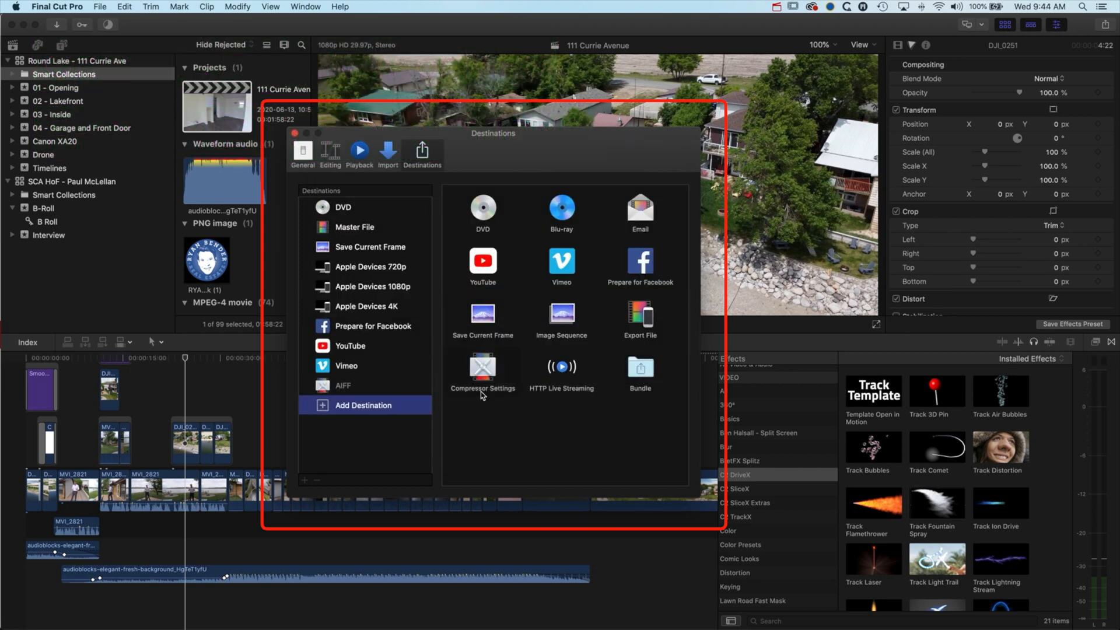
Step: View the new AIFF destination's details, then begin adding another destination
left_click(343, 385)
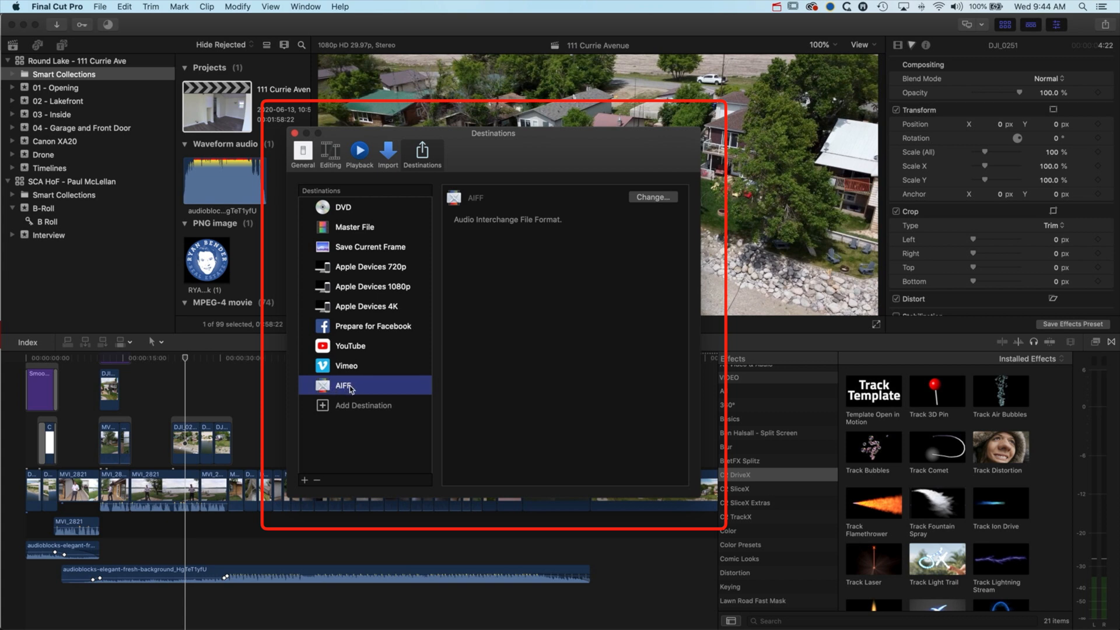
left_click(363, 405)
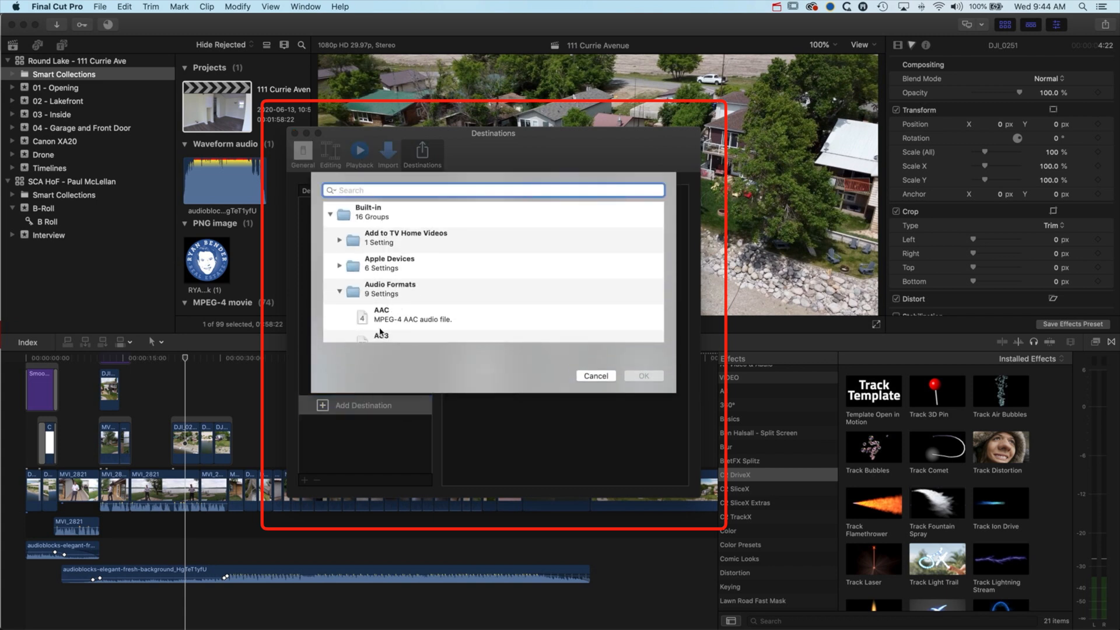
Step: Confirm an MP3 destination, close preferences, and start sharing the project as AIFF
scroll("down", 3)
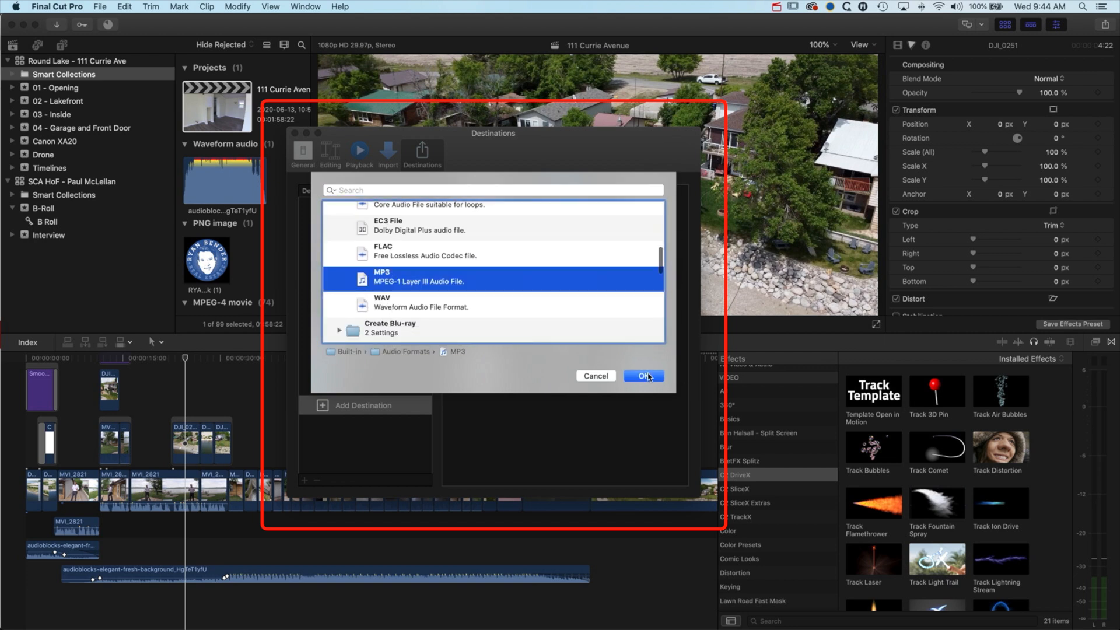
left_click(642, 376)
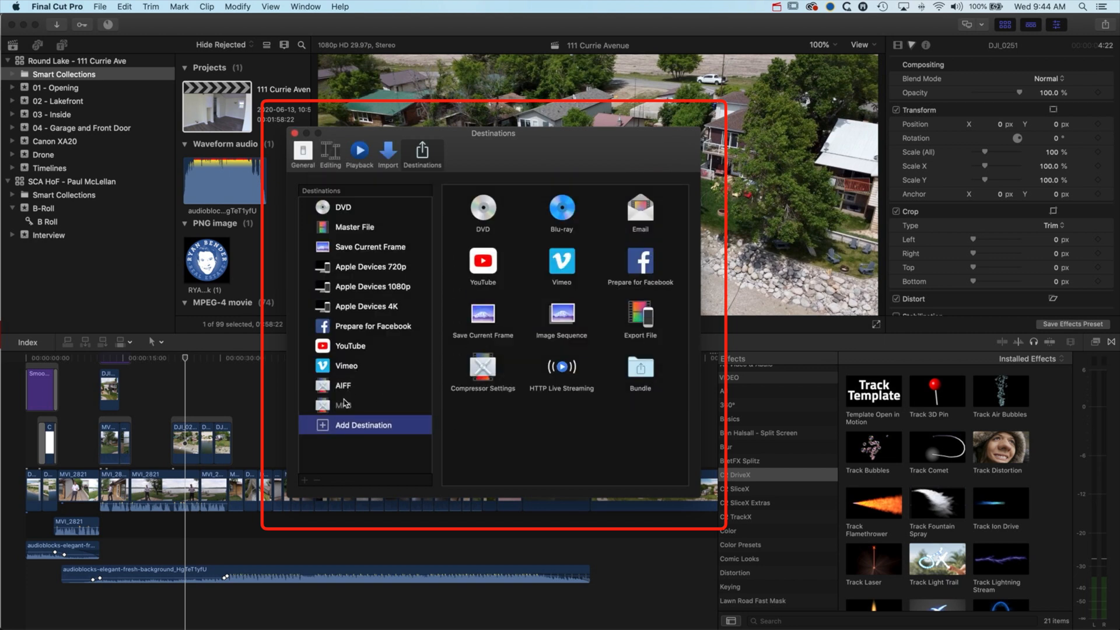
left_click(343, 405)
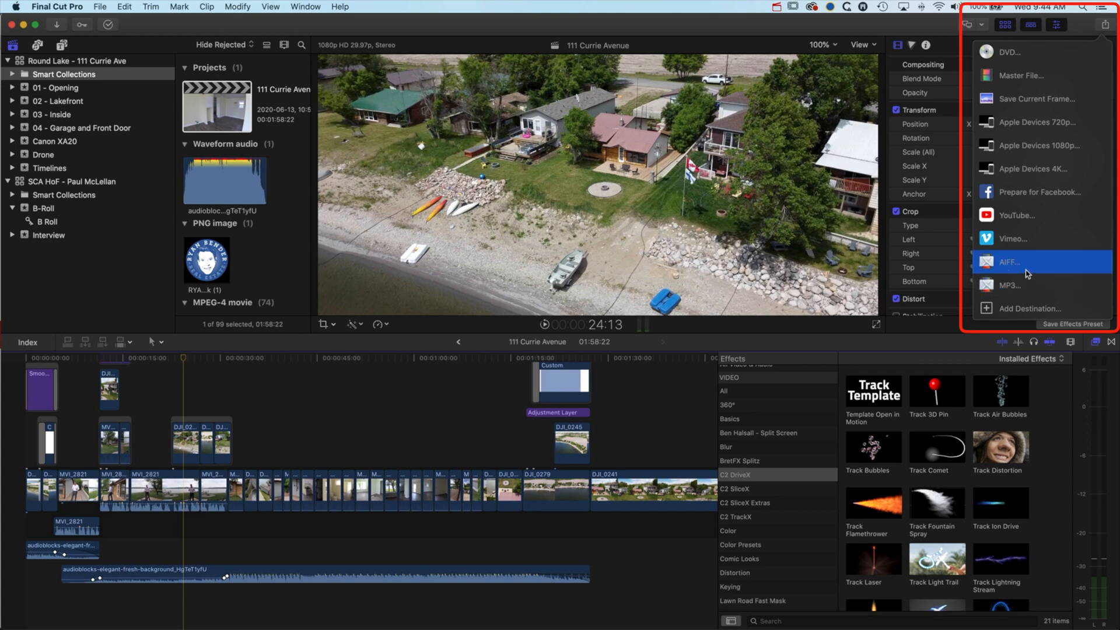
mouse_move(1022, 269)
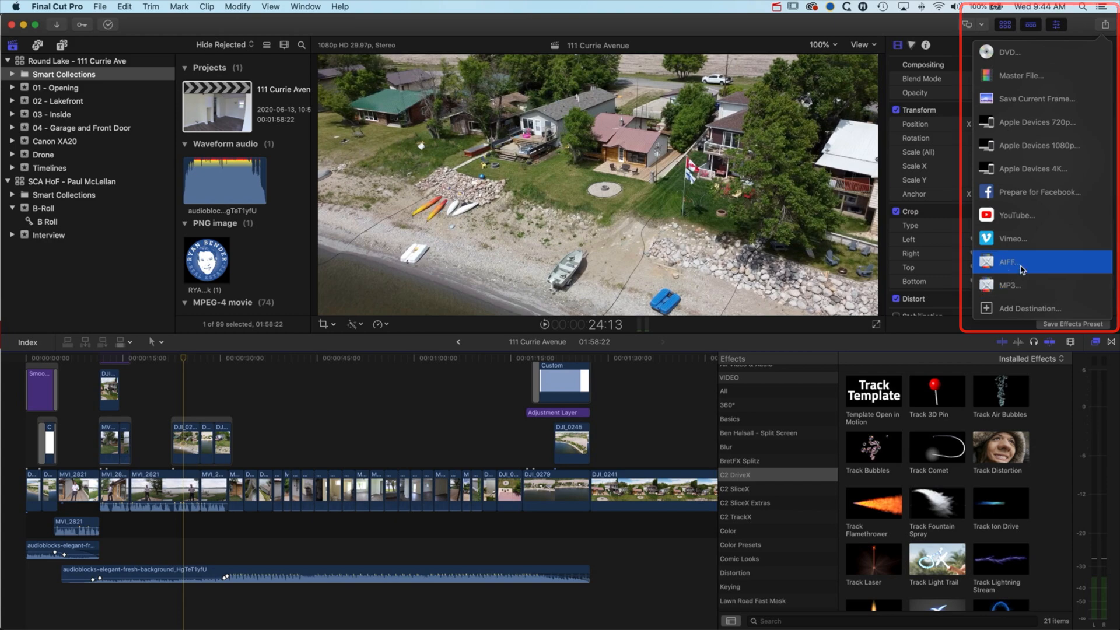
left_click(1010, 261)
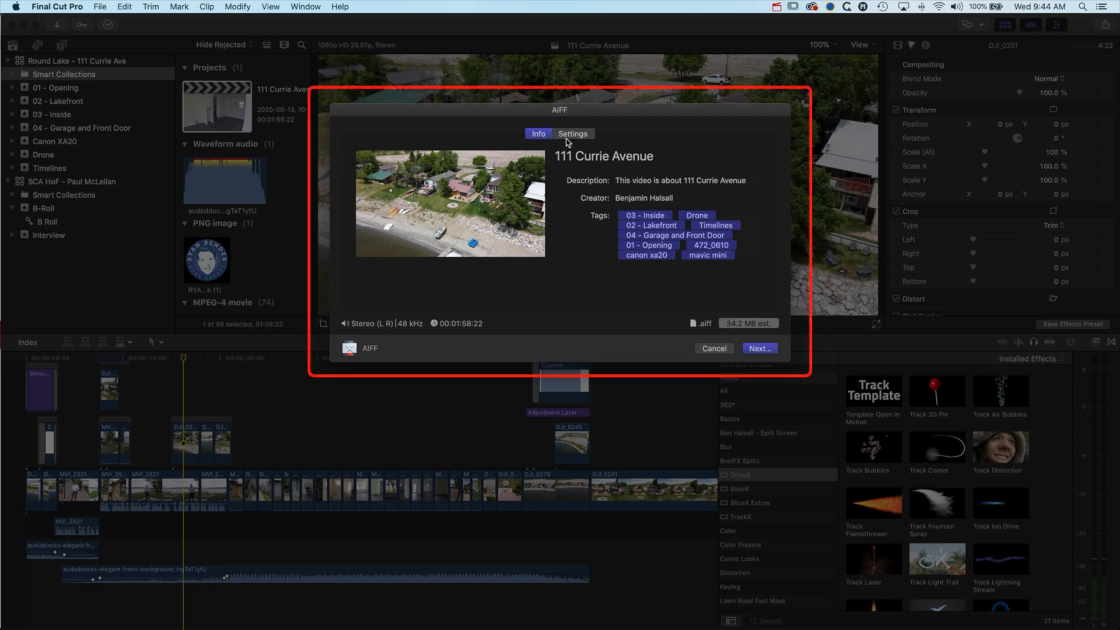
Step: Show the AIFF share Settings, view the Change… format chooser and cancel it, keeping AIFF
left_click(571, 133)
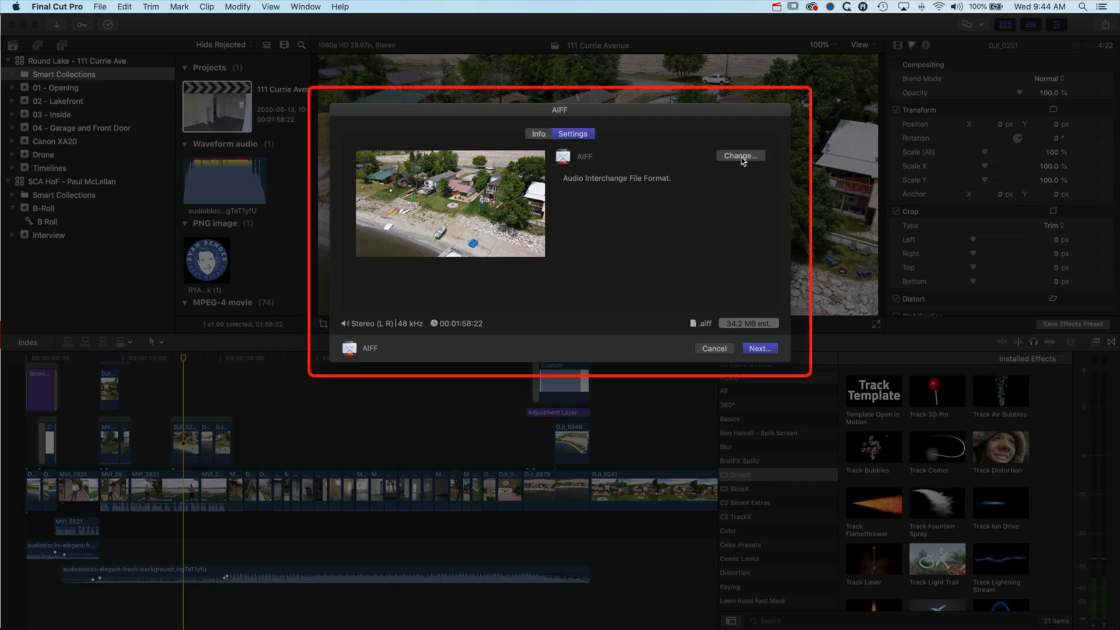
left_click(740, 155)
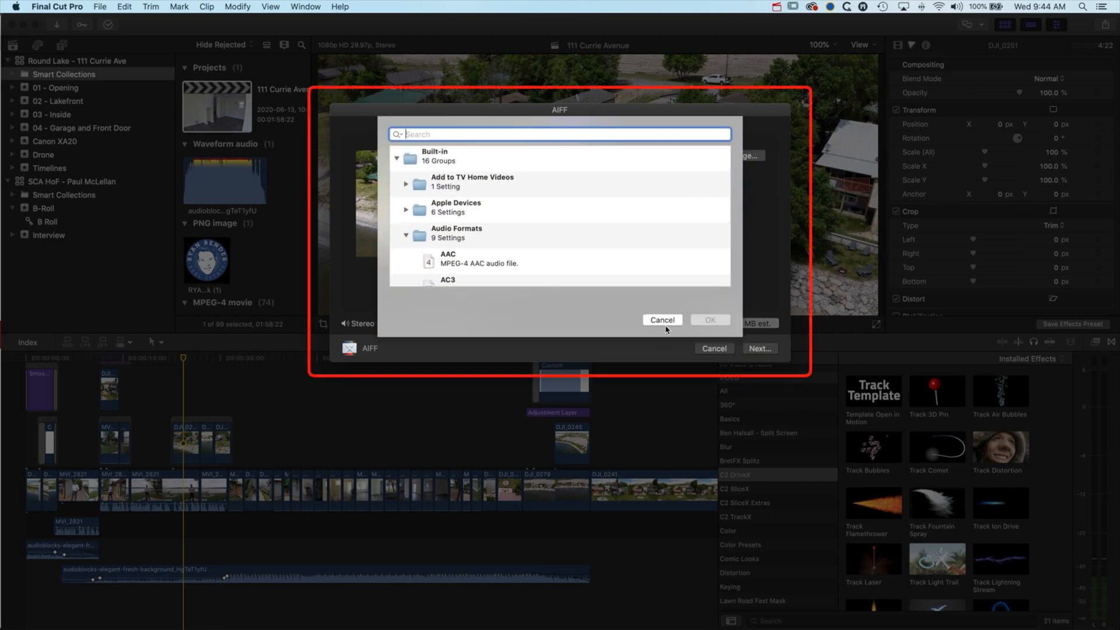
left_click(660, 320)
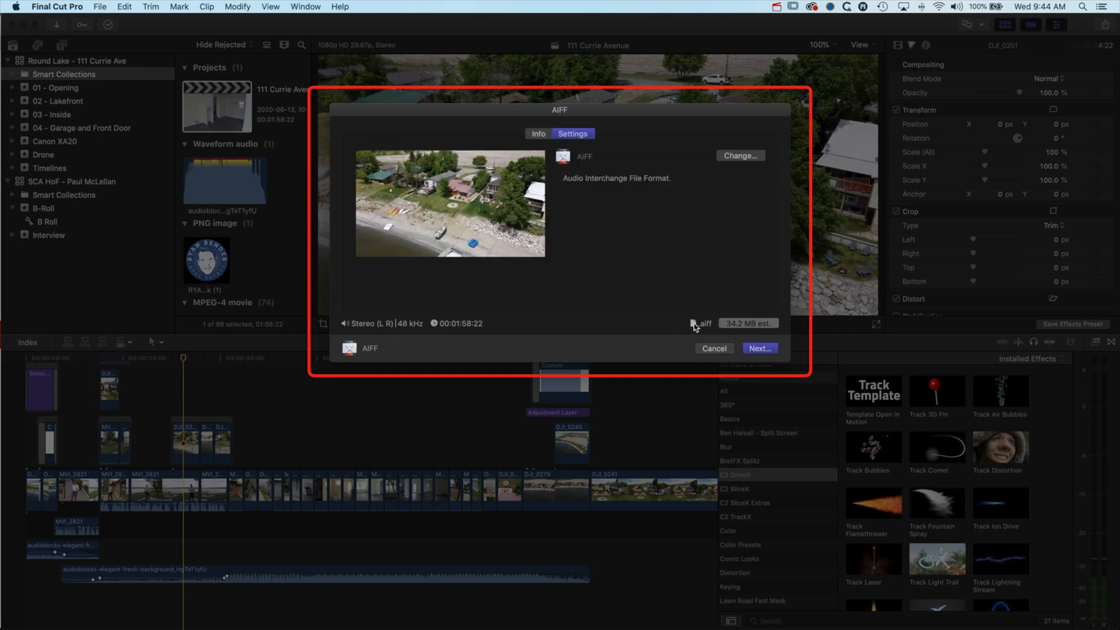